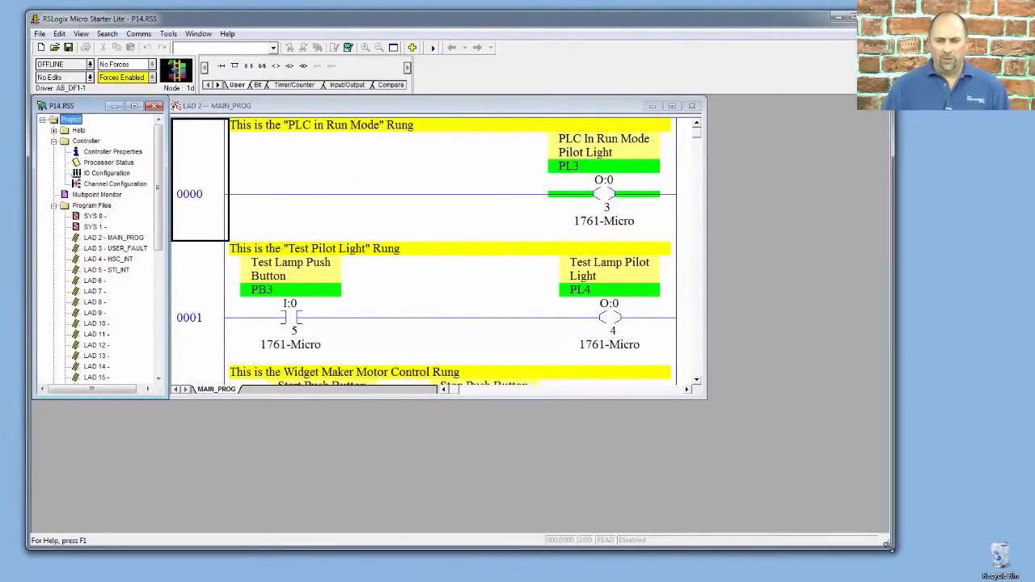
{"action": "mouse_move", "coordinate": [815, 437]}
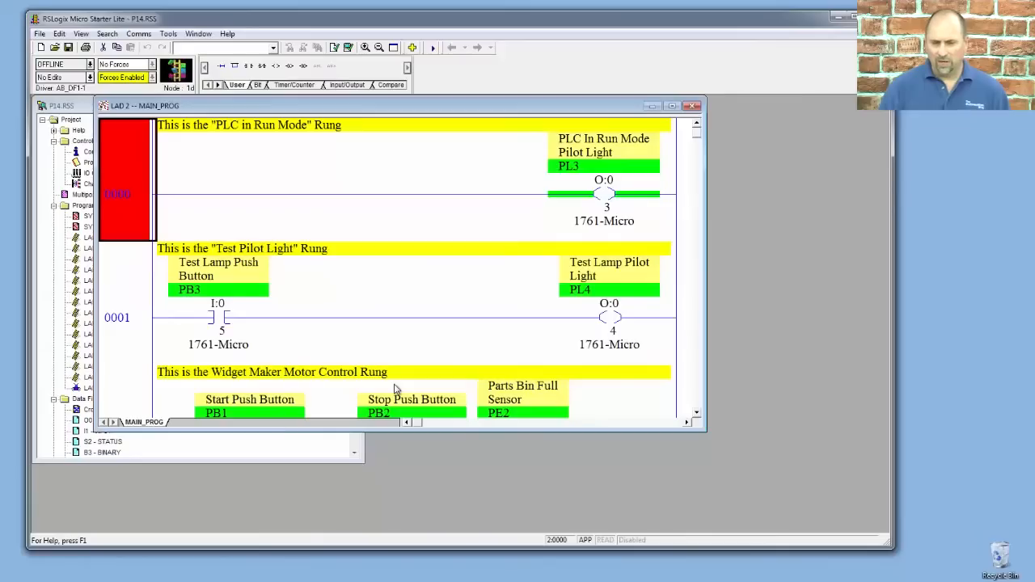
{"action": "mouse_move", "coordinate": [461, 381]}
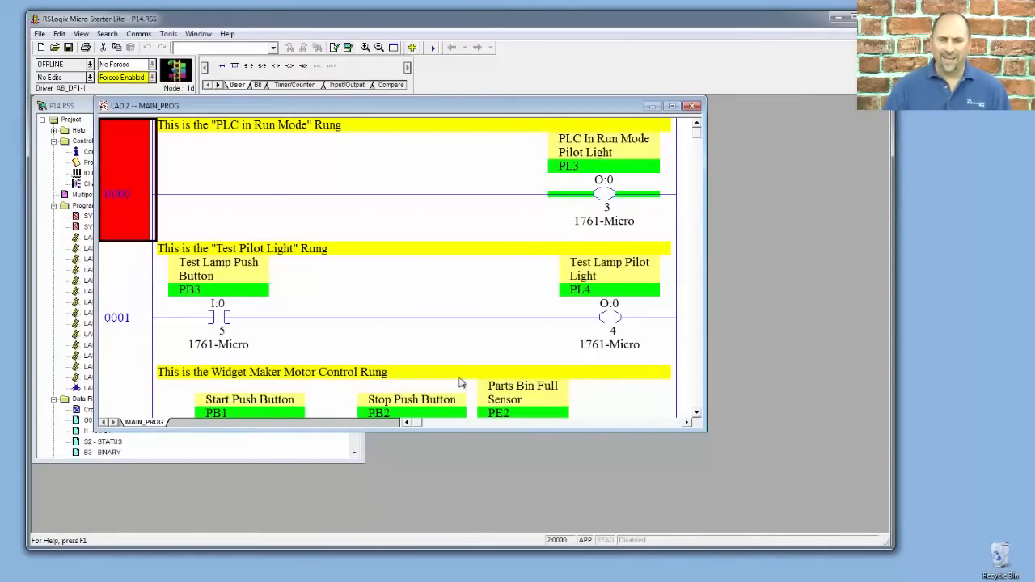
{"action": "mouse_move", "coordinate": [436, 347]}
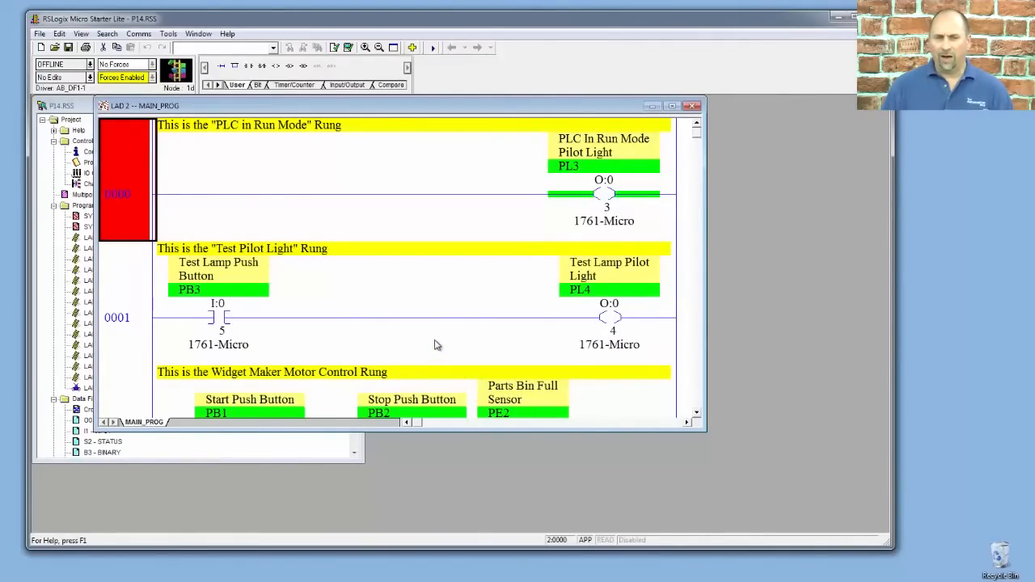
{"action": "mouse_move", "coordinate": [514, 327]}
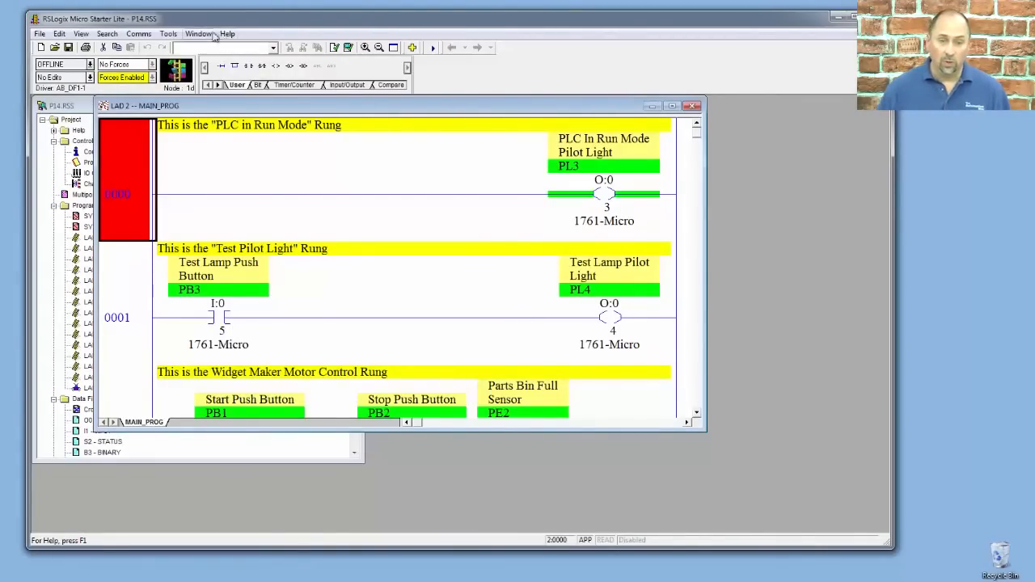
Arrange the project tree and ladder windows in the Default Project side-by-side layout
{"action": "left_click", "coordinate": [197, 33]}
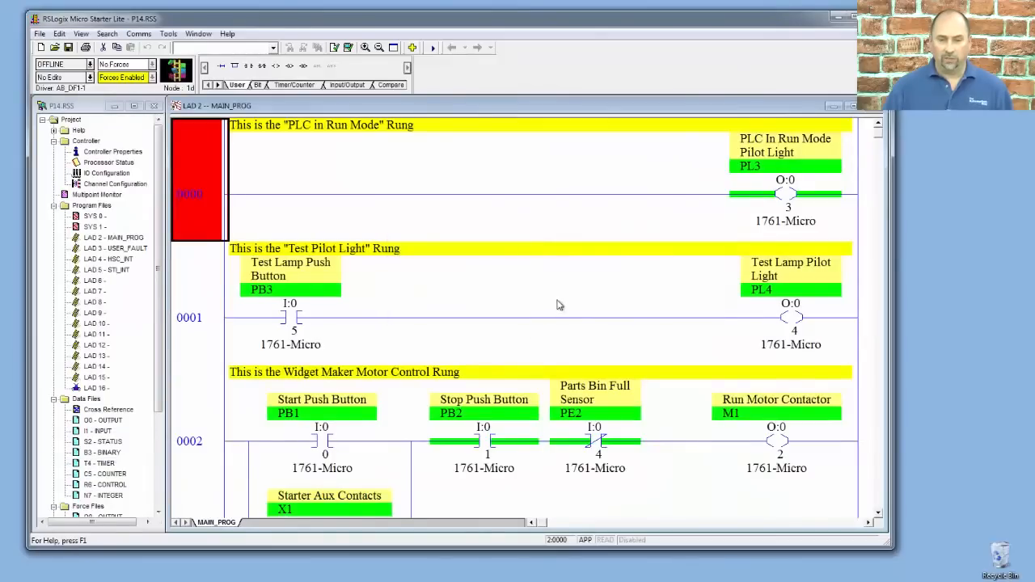
{"action": "mouse_move", "coordinate": [563, 302]}
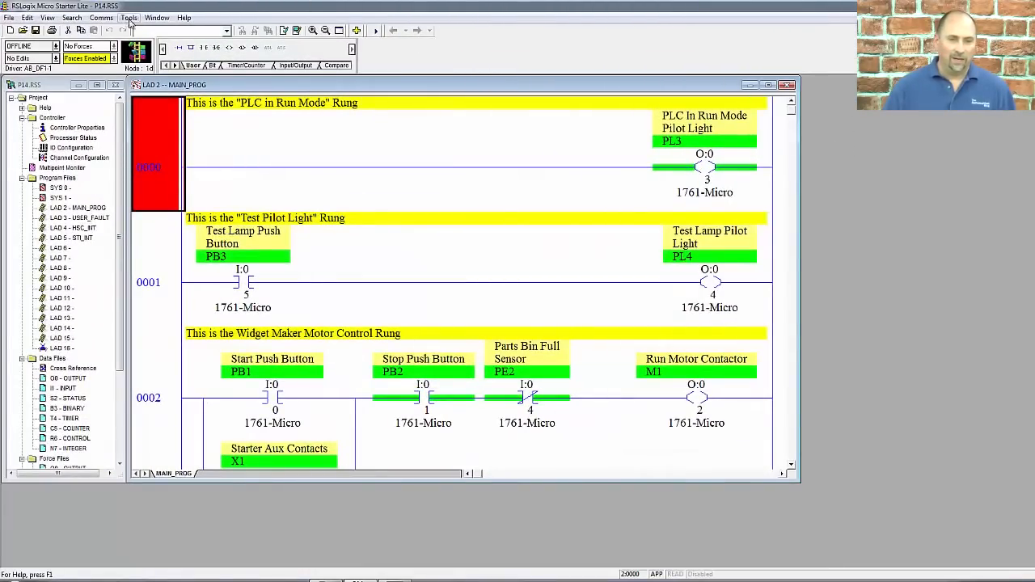
{"action": "left_click", "coordinate": [157, 16]}
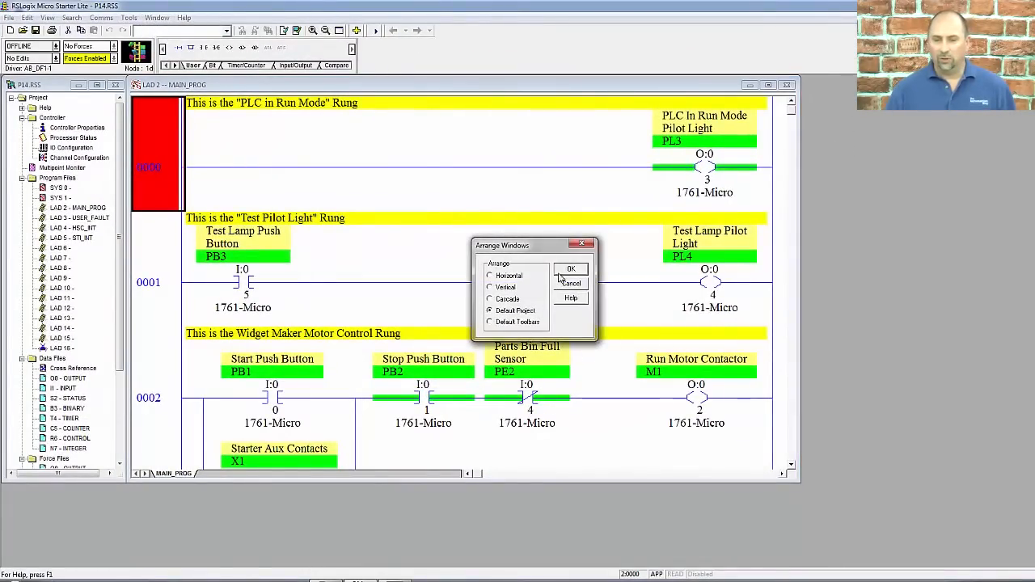
{"action": "left_click", "coordinate": [569, 269]}
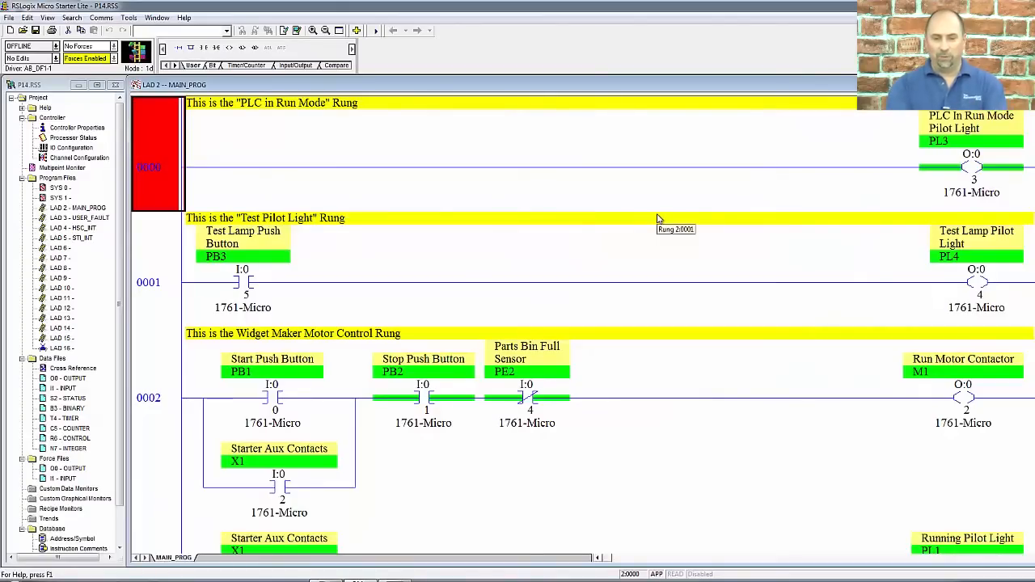
{"action": "mouse_move", "coordinate": [655, 192]}
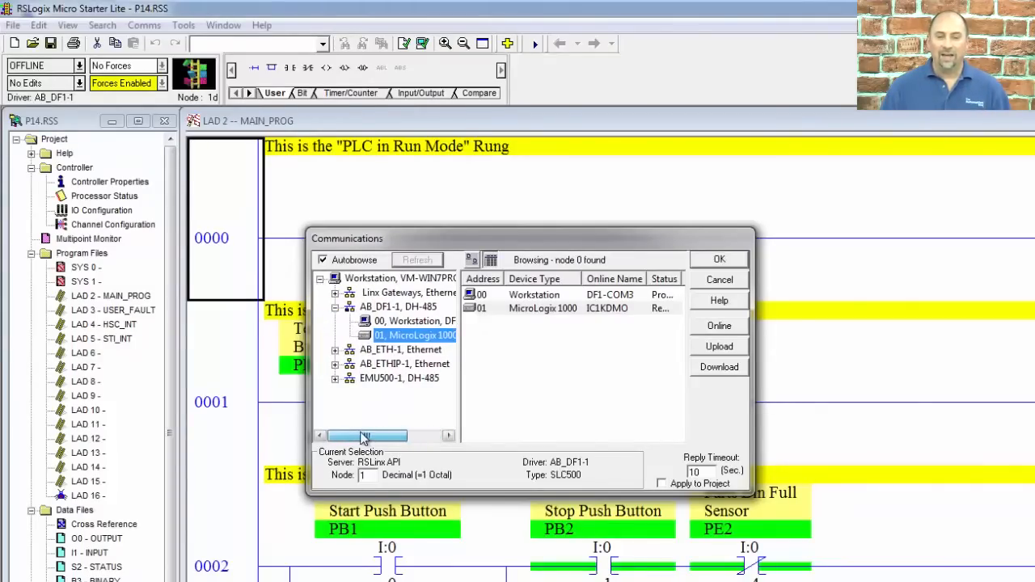
{"action": "left_click", "coordinate": [414, 335]}
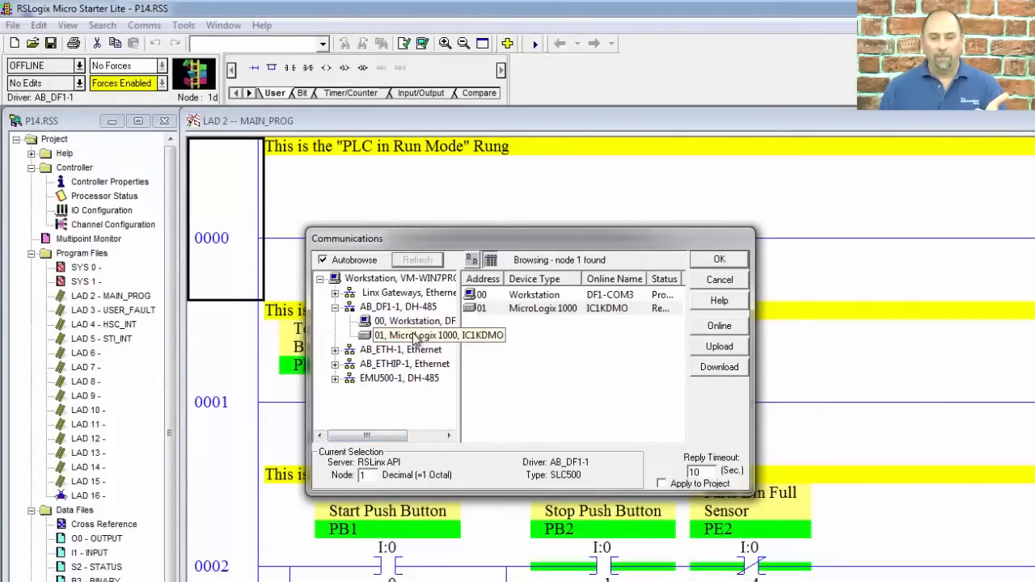
{"action": "left_click", "coordinate": [417, 335]}
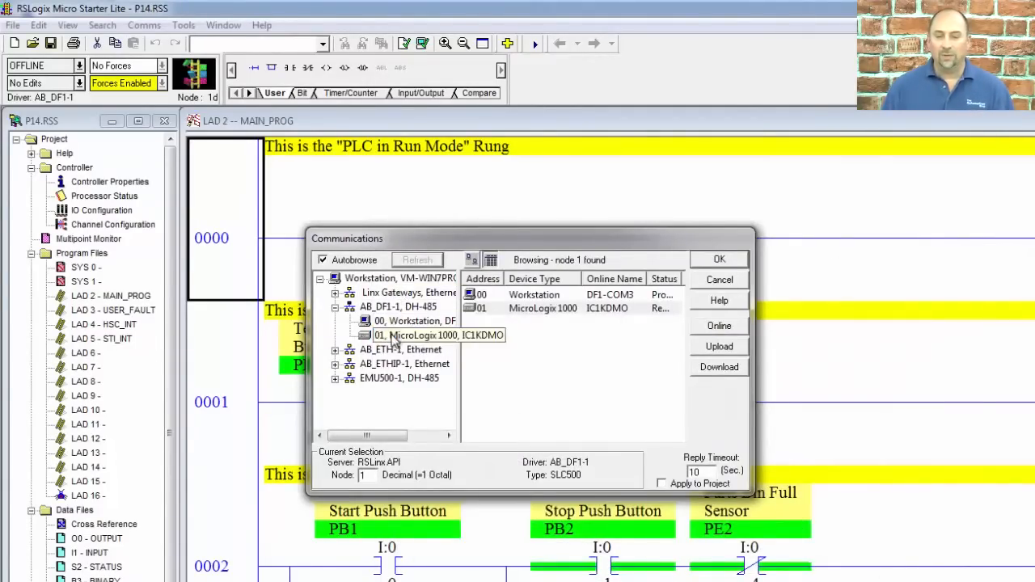
{"action": "left_click", "coordinate": [418, 335]}
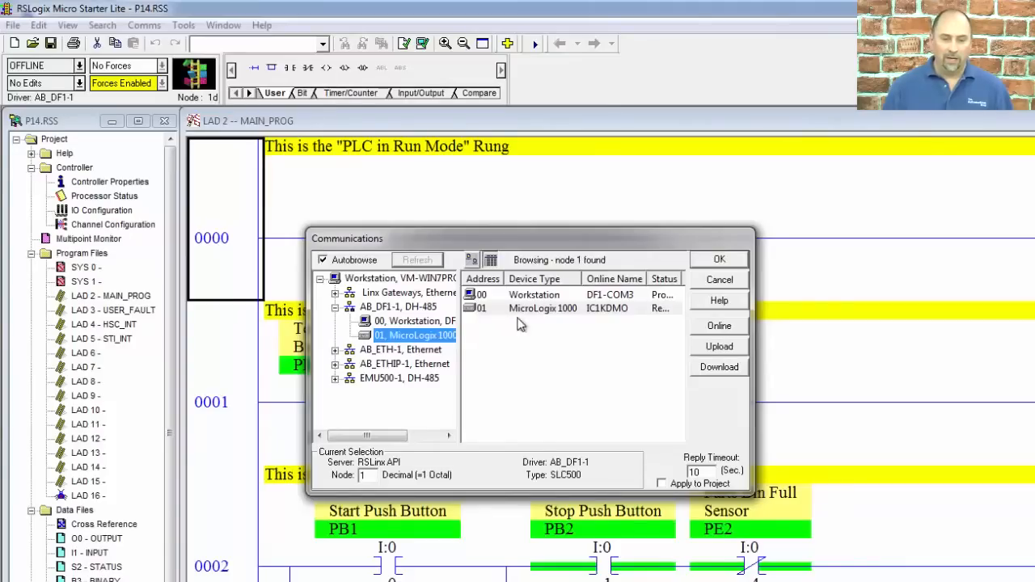
{"action": "left_click", "coordinate": [414, 321]}
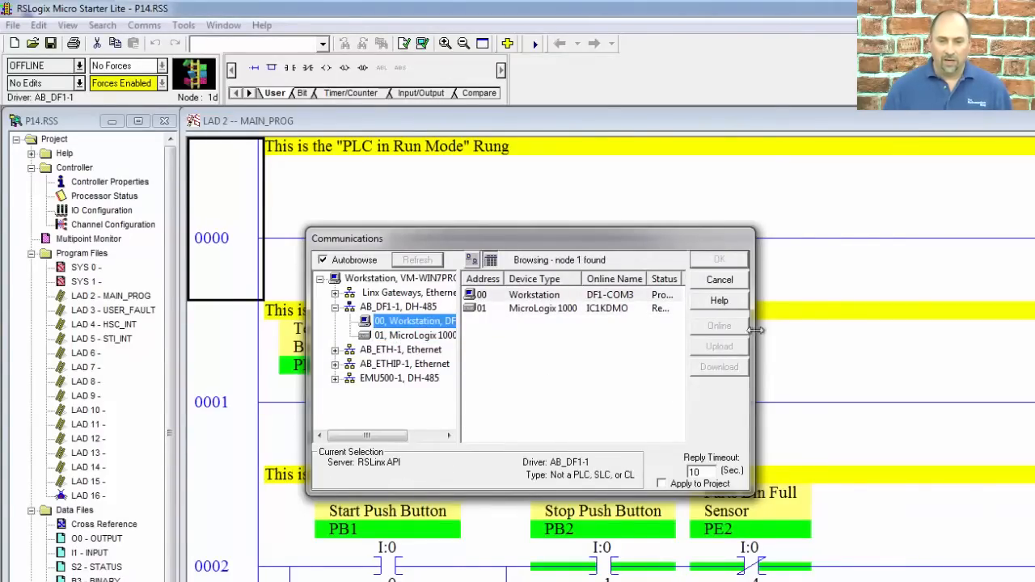
{"action": "left_click", "coordinate": [414, 335]}
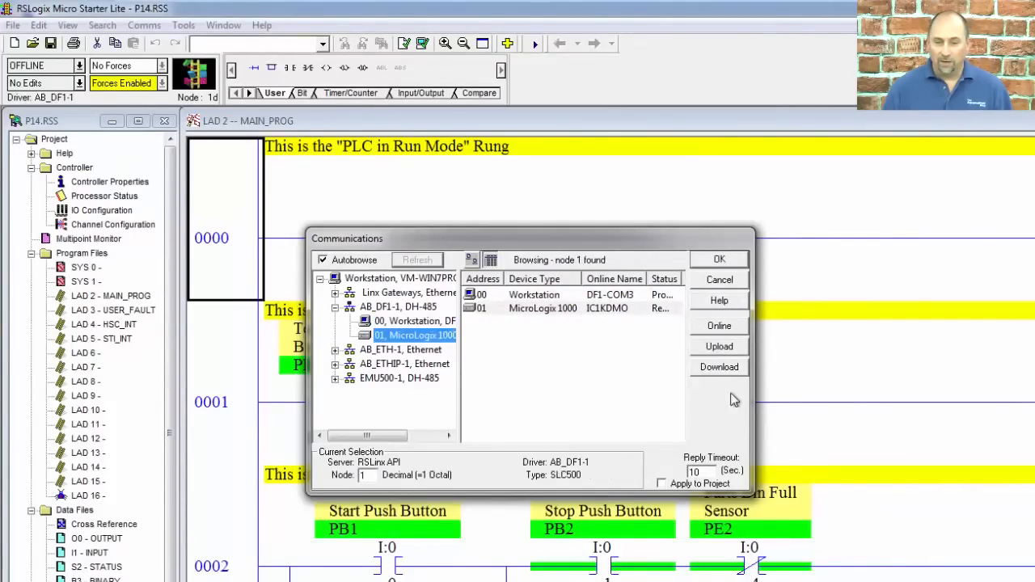